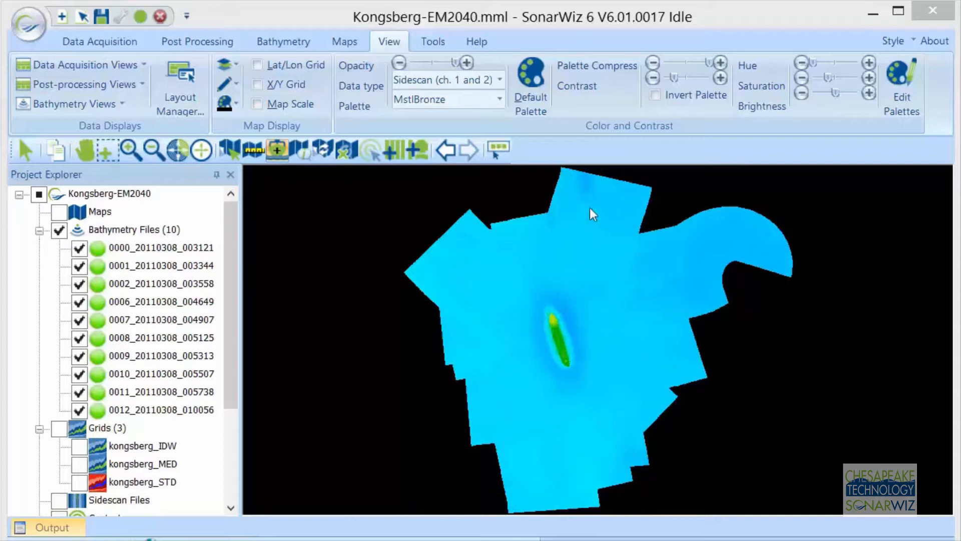
- Select bathymetry file 0012_20110308_010056 and bring up its track's context menu on the map
click(161, 409)
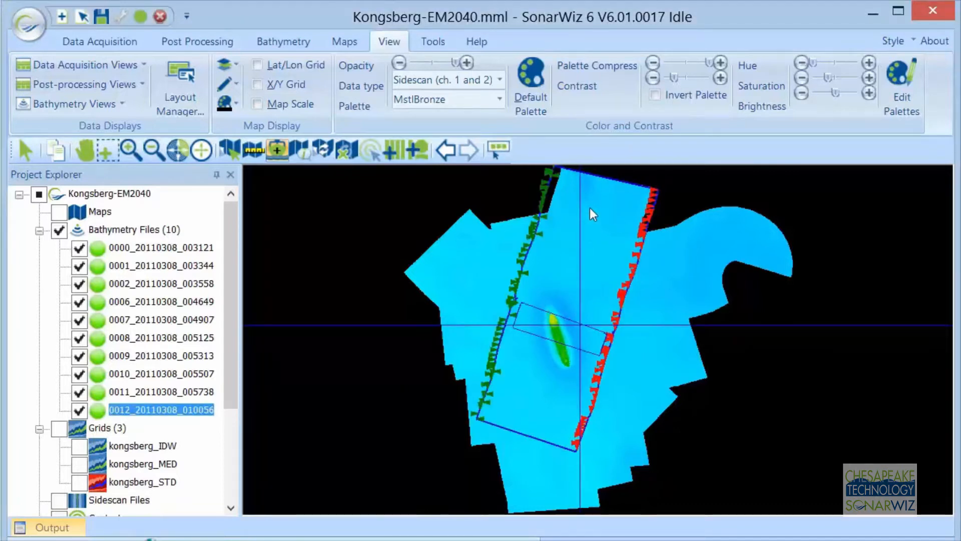
right_click(592, 214)
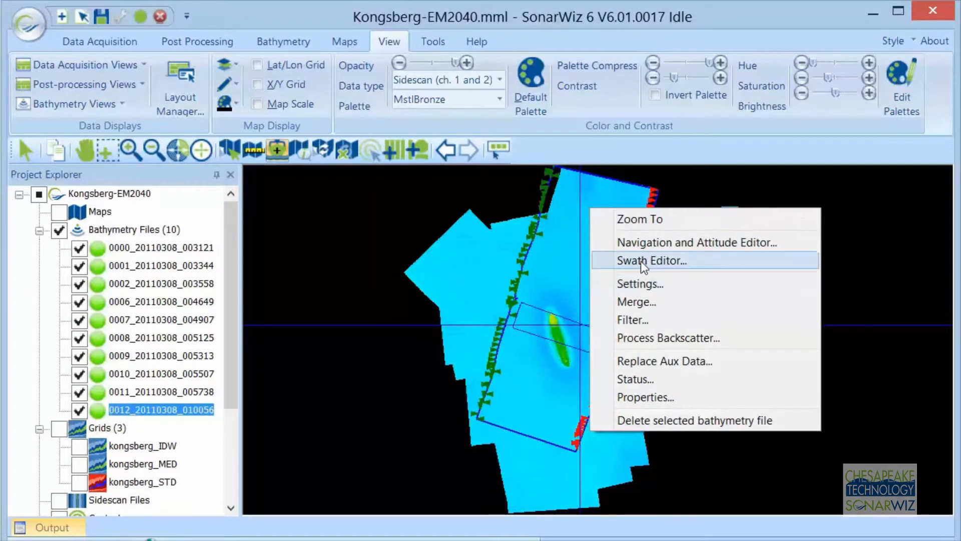
- Open the selected line in the Swath Editor, loading bathydata01.cdf's depth profile
click(653, 260)
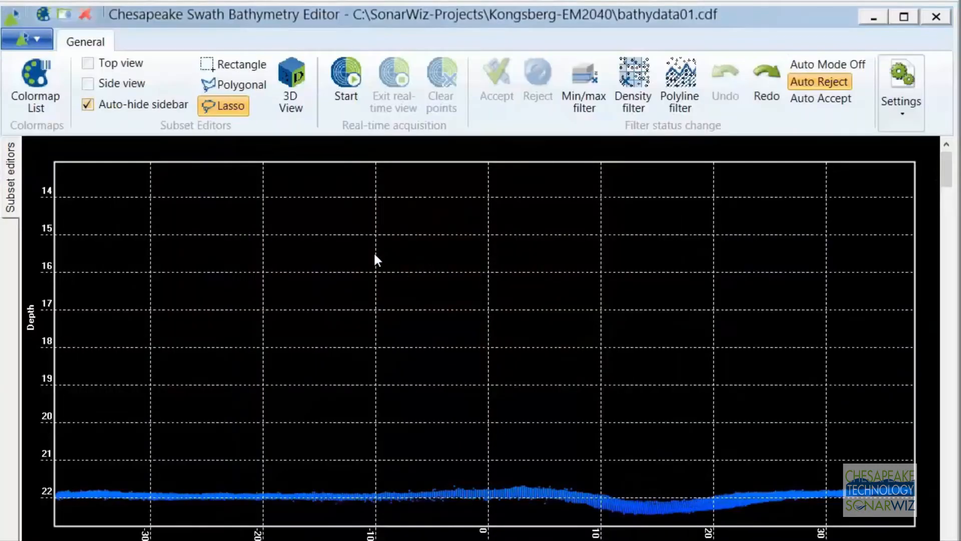
mouse_move(498, 328)
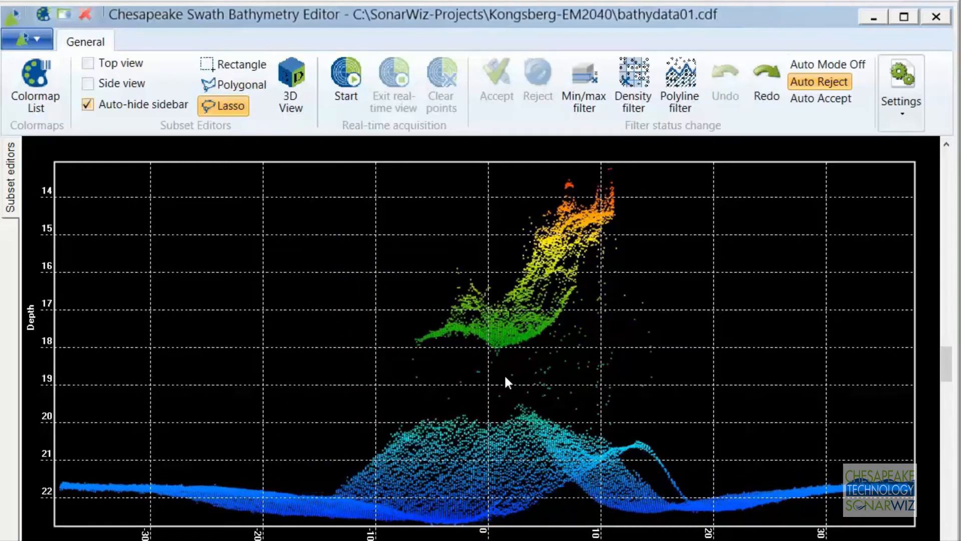
mouse_move(159, 243)
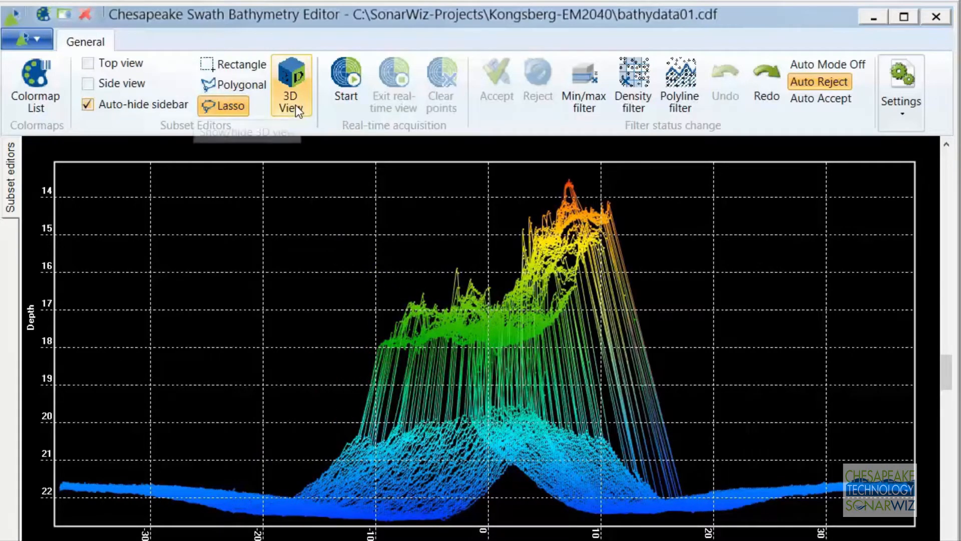
- Show the 3D View of the wreck soundings alongside the depth profile
click(290, 84)
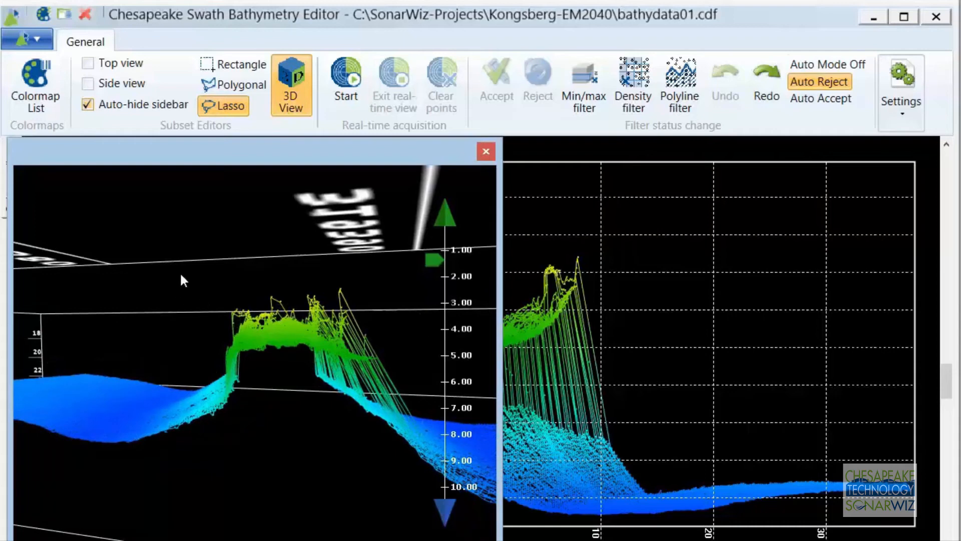
mouse_move(218, 246)
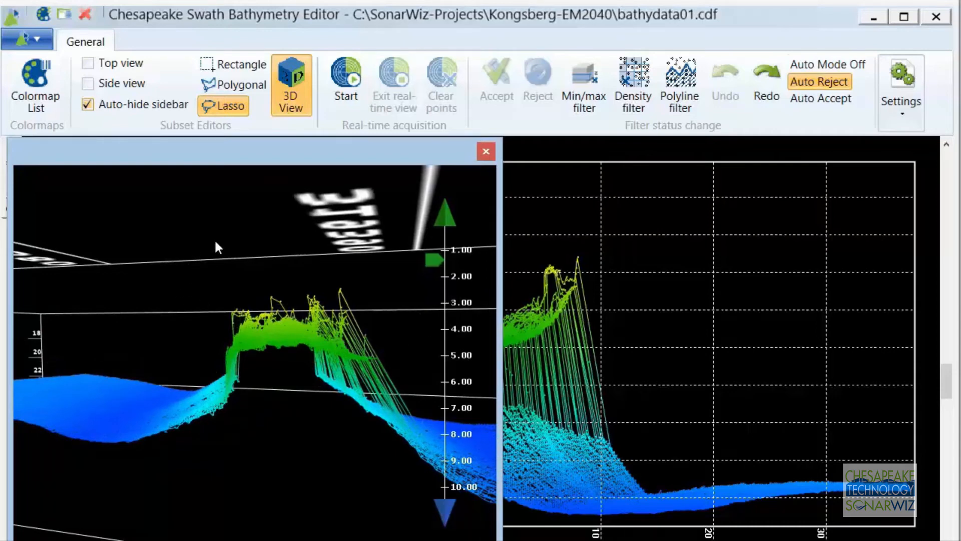
- Reject two boxes of spike soundings above the wreck with Rectangle selection, then undo both rejections
click(240, 65)
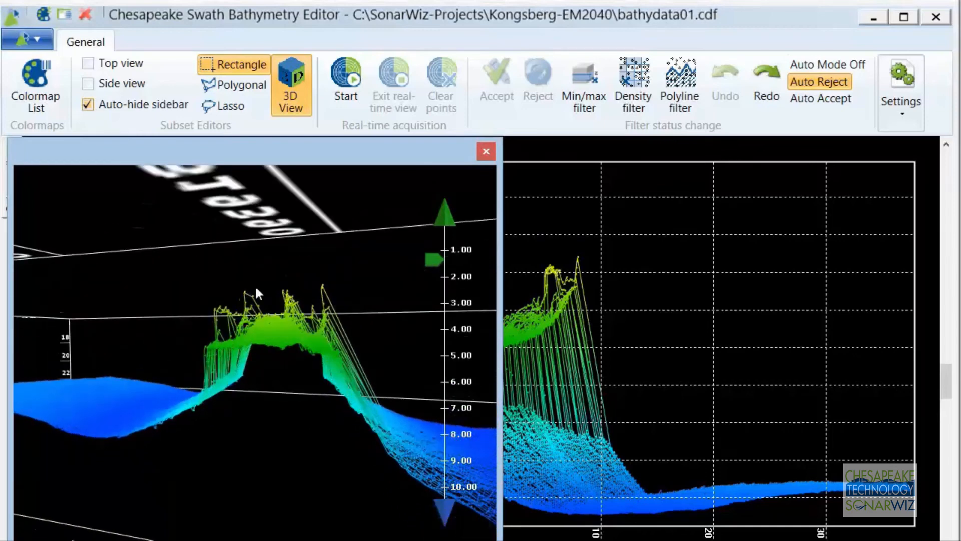
drag(285, 264, 385, 321)
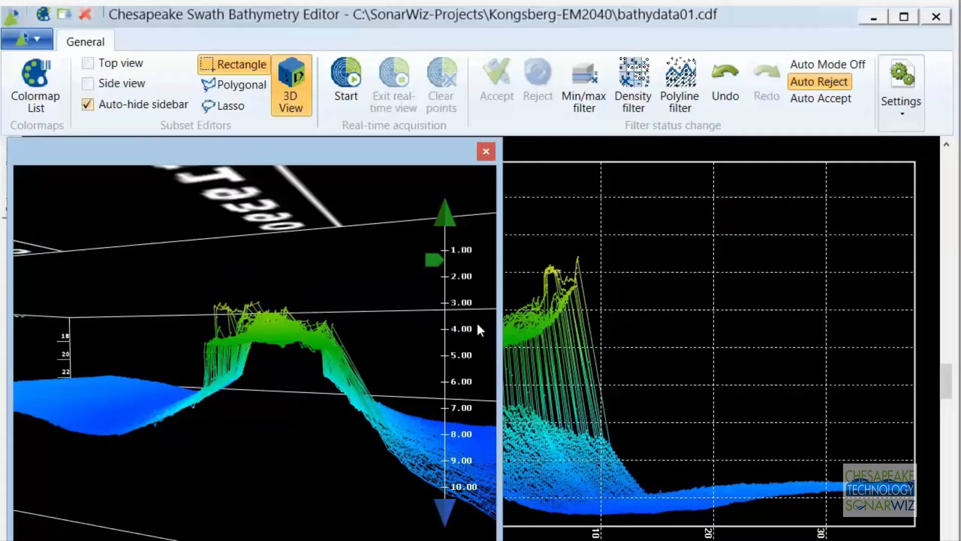
drag(536, 241, 599, 283)
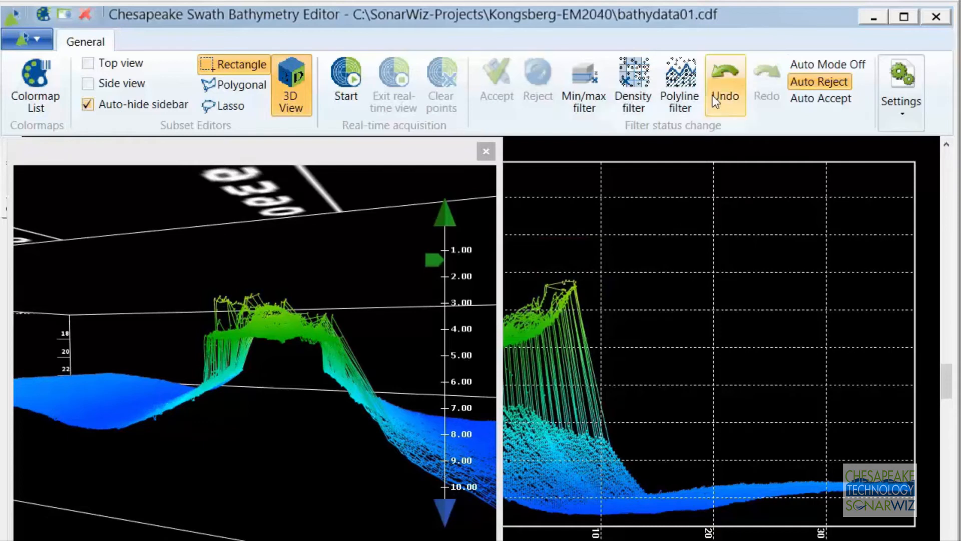
click(725, 83)
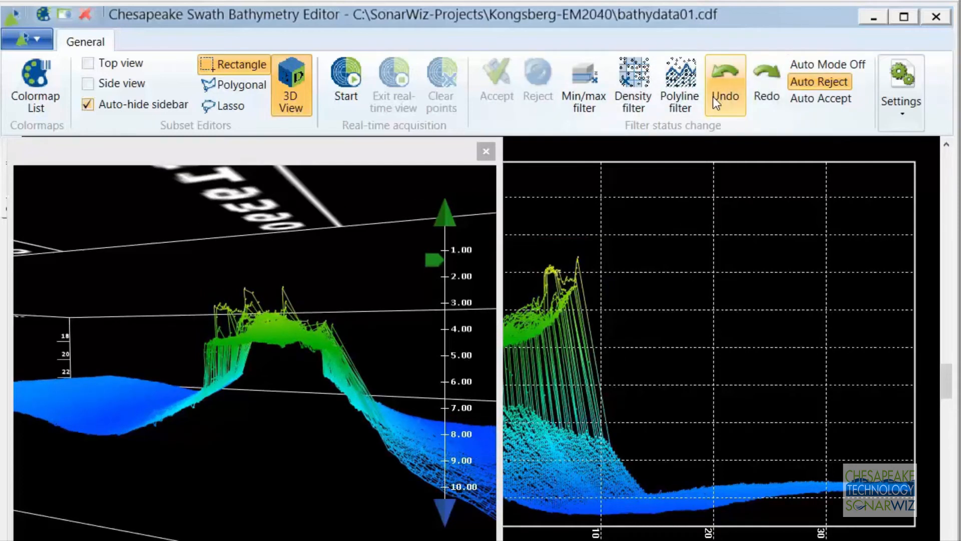
click(725, 83)
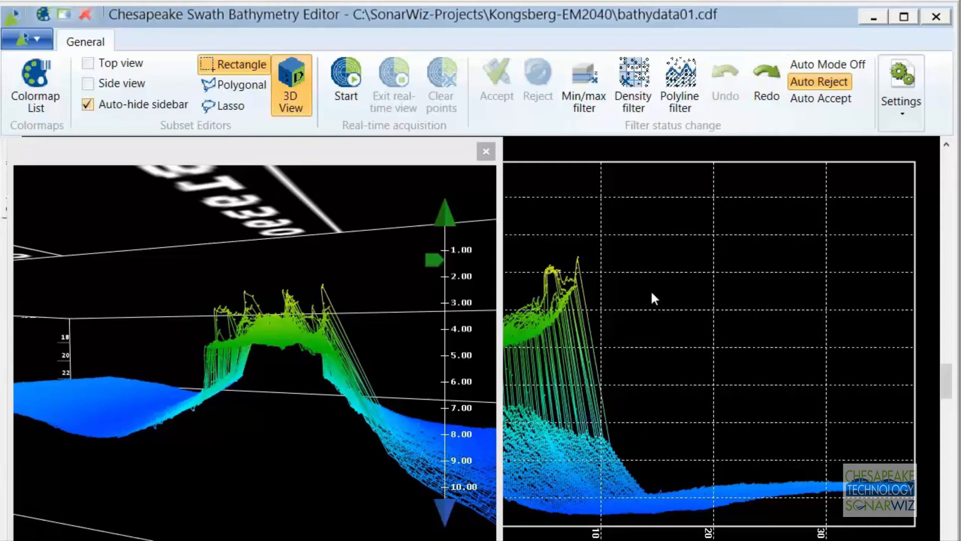